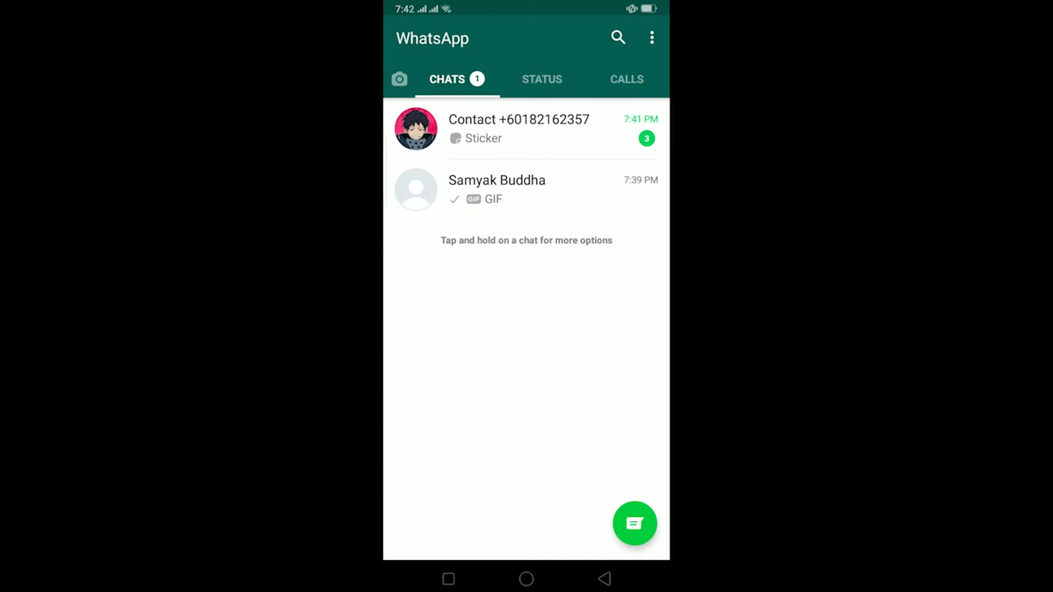
# Step: Navigate from the three-dot menu through Settings to Storage and data's Manage storage page
pyautogui.click(650, 37)
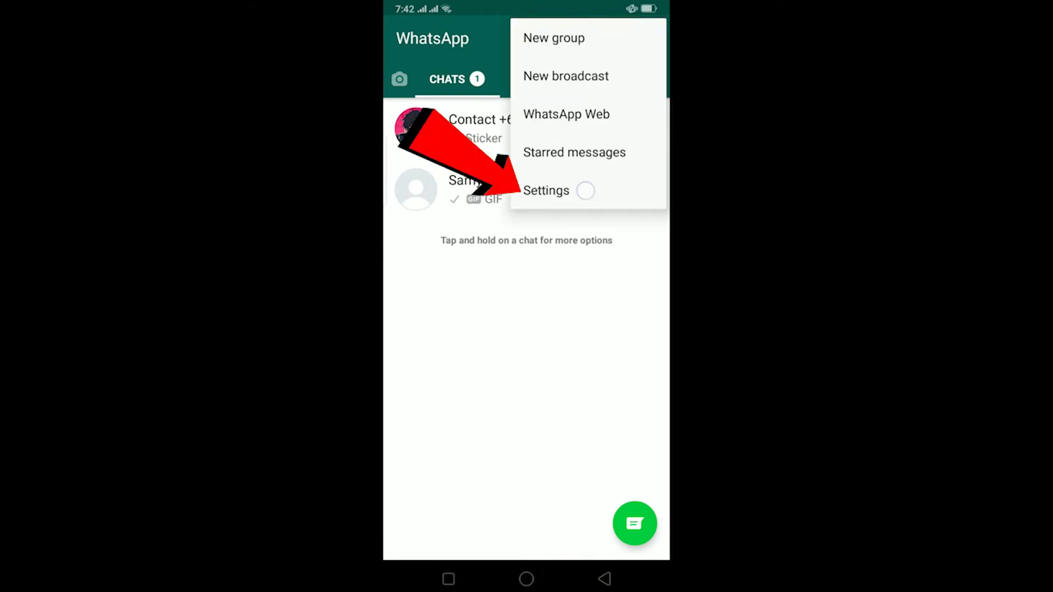
pyautogui.click(547, 190)
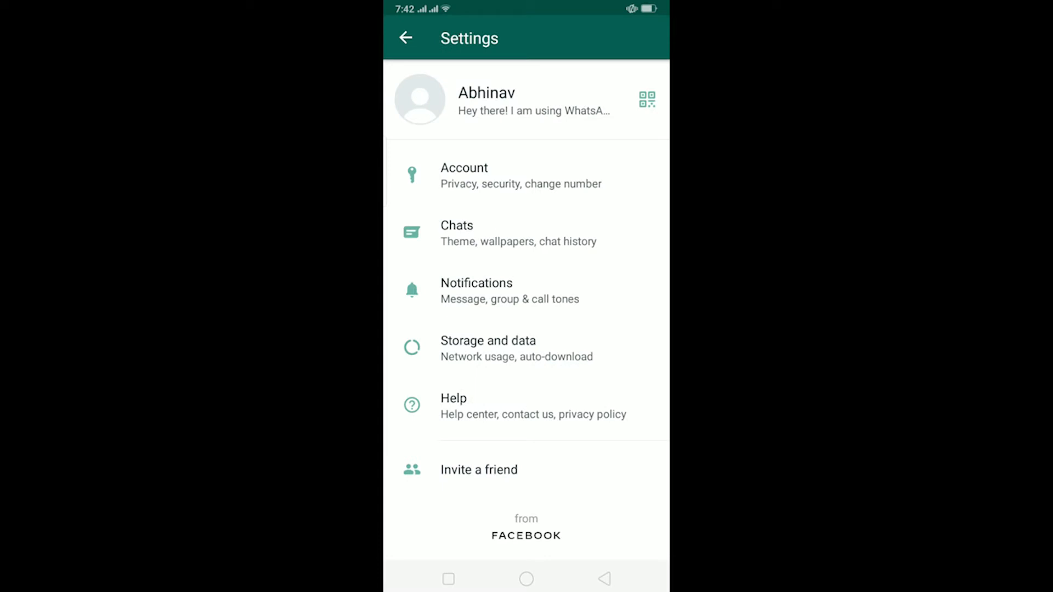
pyautogui.click(488, 348)
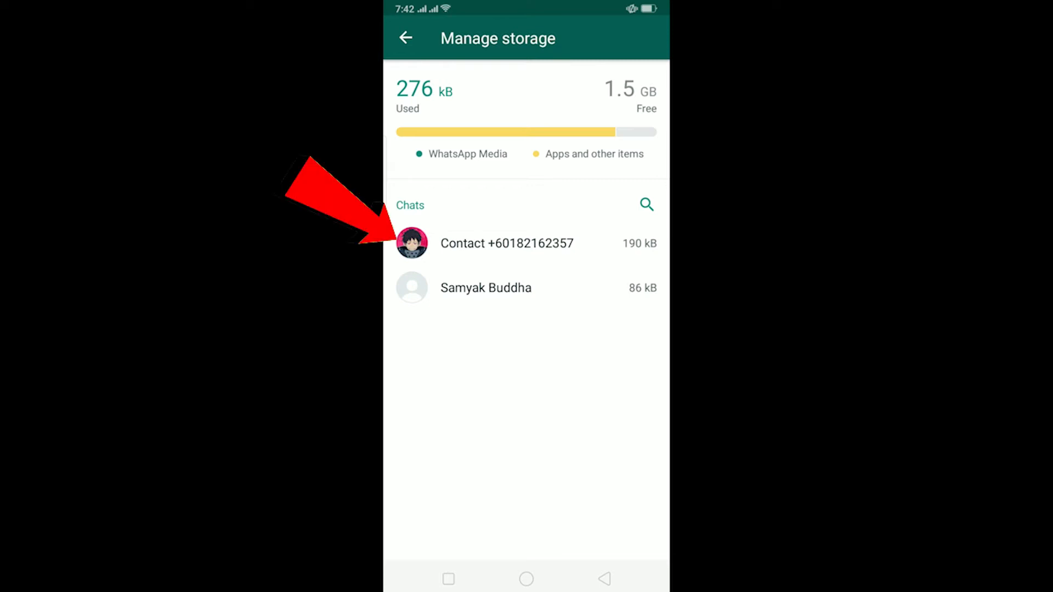
# Step: Remove the 102 kB GIF from the first chat's media, leaving that chat at 89 kB
pyautogui.click(507, 243)
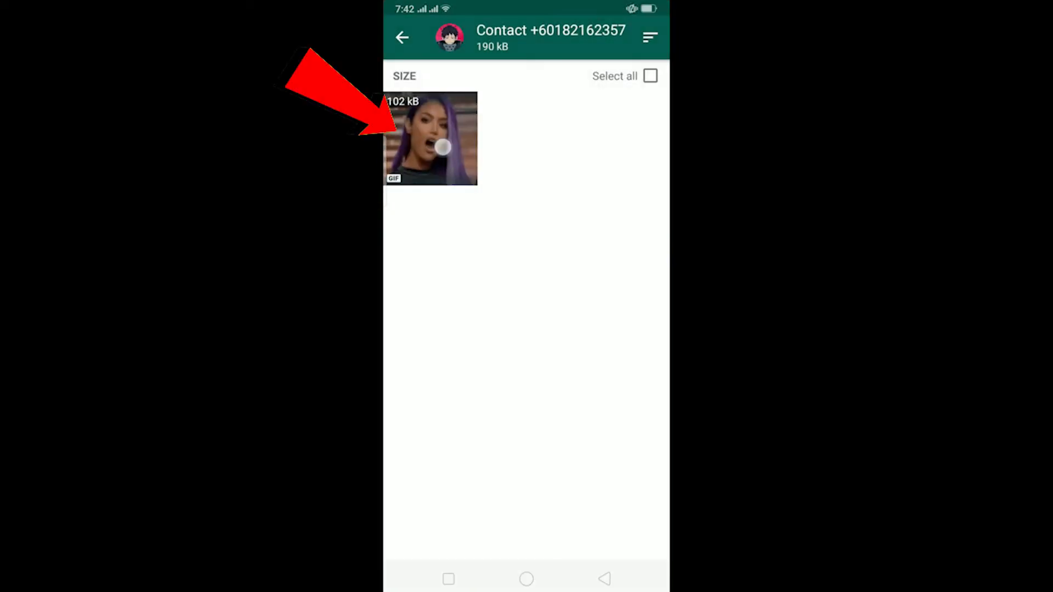
pyautogui.click(430, 139)
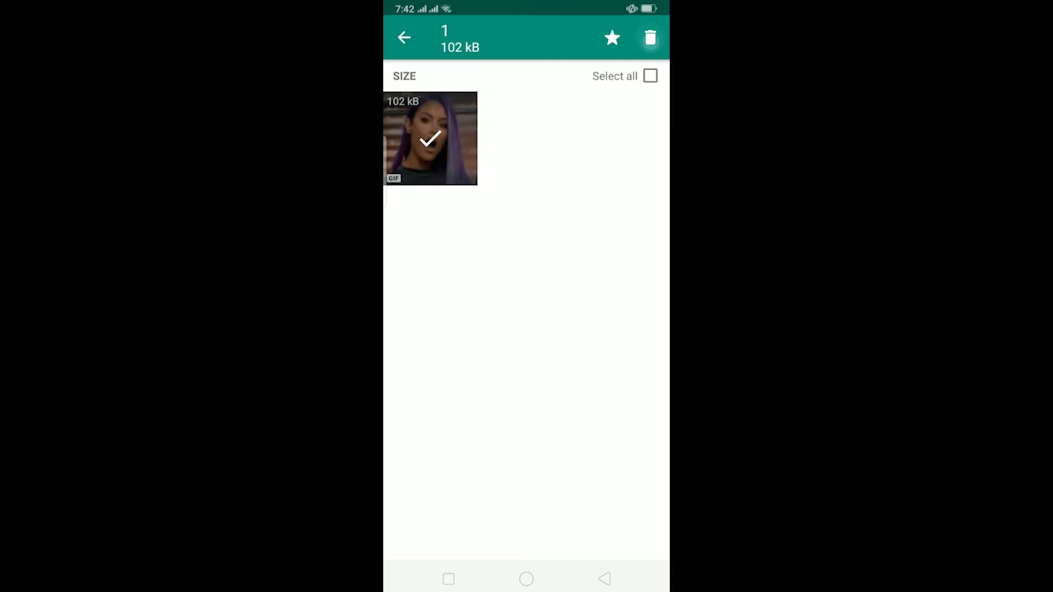
pyautogui.click(650, 38)
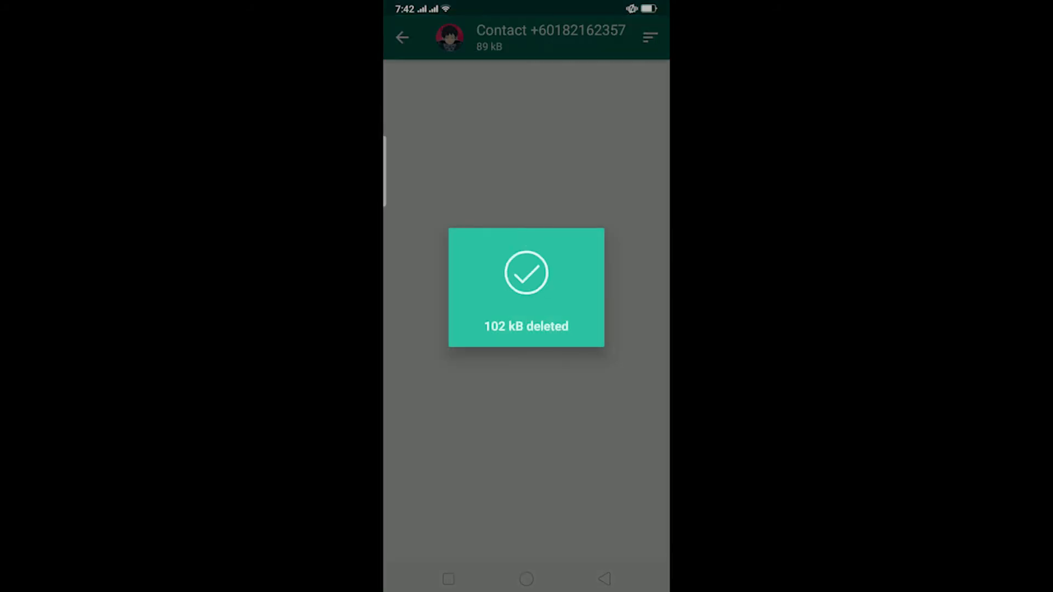
# Step: Remove the second chat's 86 kB GIF and go back to Storage and data showing 89 kB used
pyautogui.click(405, 38)
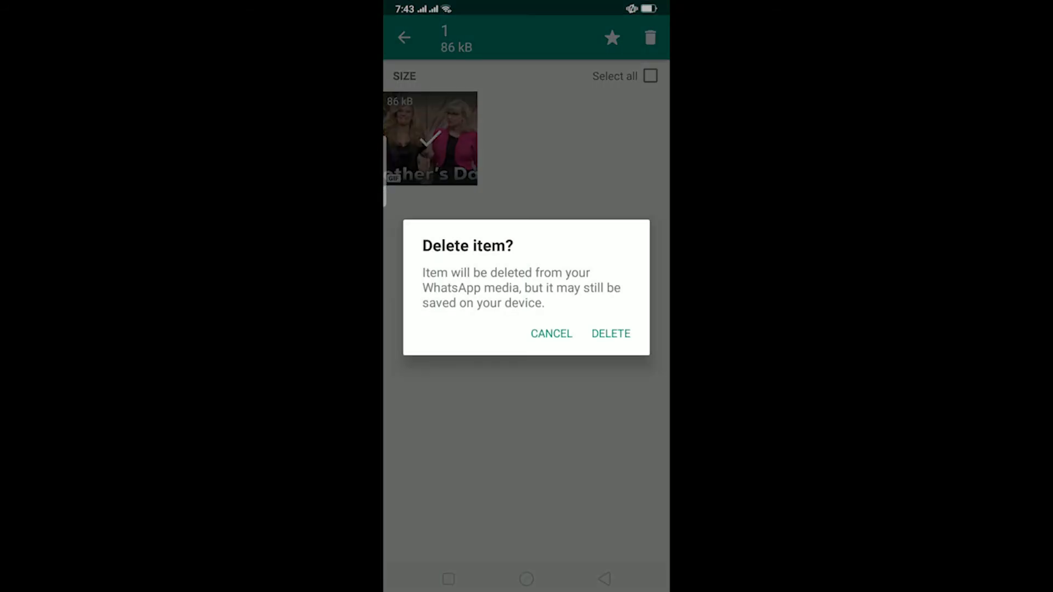
pyautogui.click(611, 334)
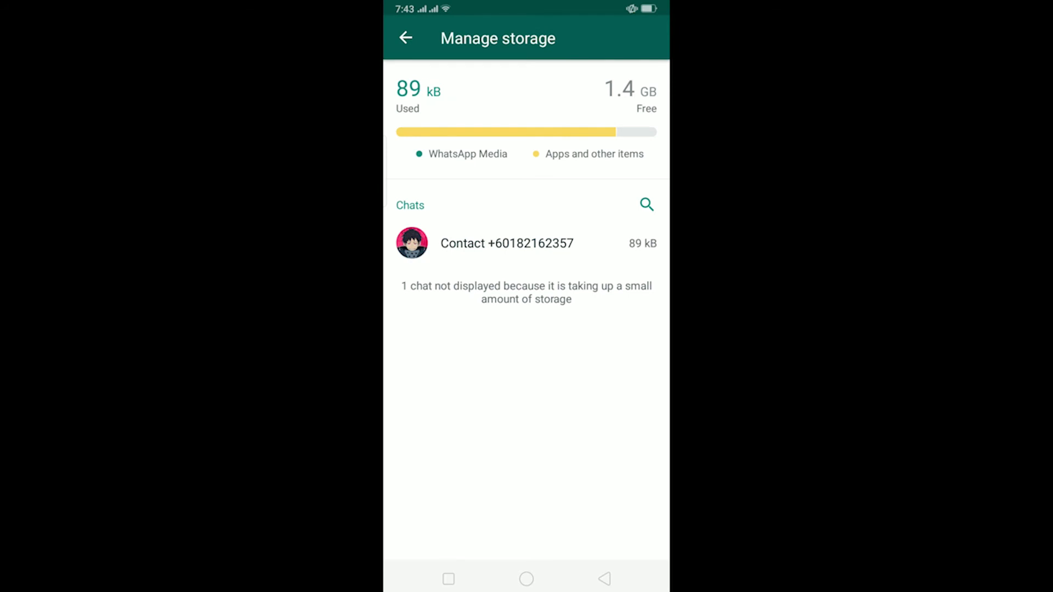
pyautogui.click(507, 243)
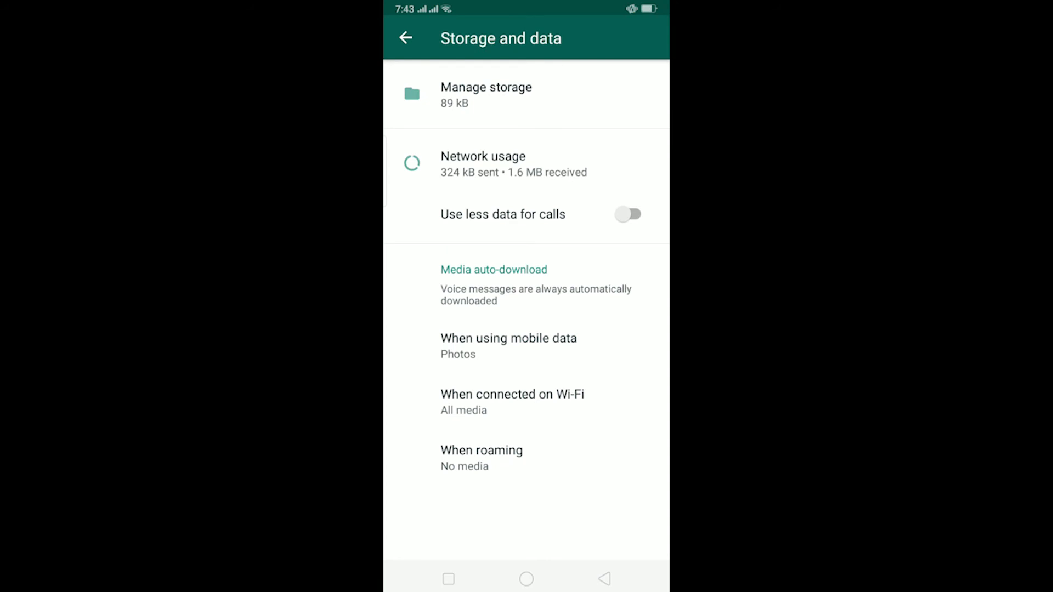
# Step: From the home screen, clear WhatsApp's data via App Info > Storage Usage > Clear Data
pyautogui.click(526, 578)
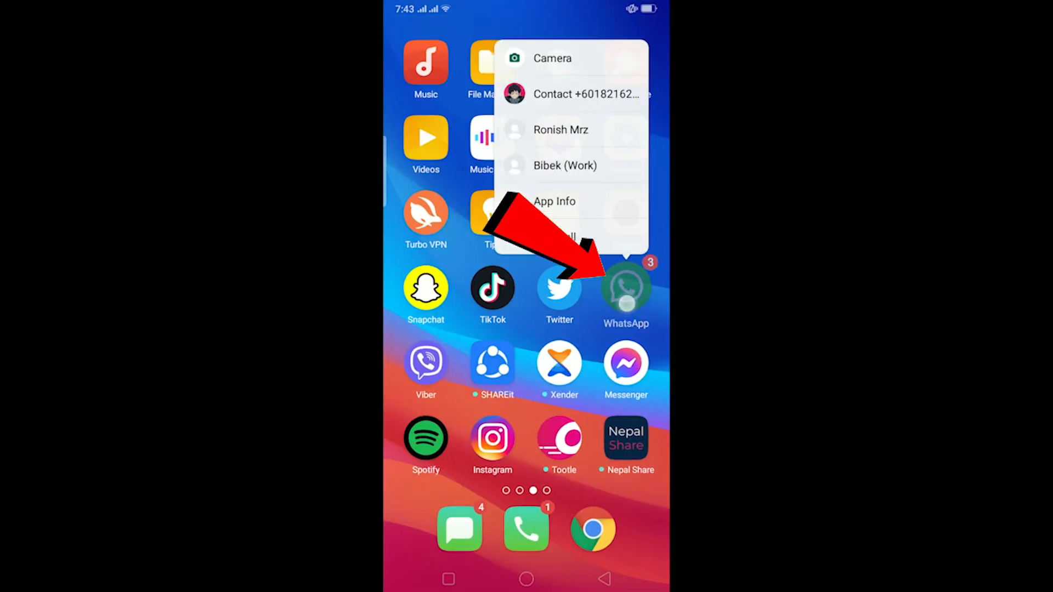
pyautogui.click(554, 202)
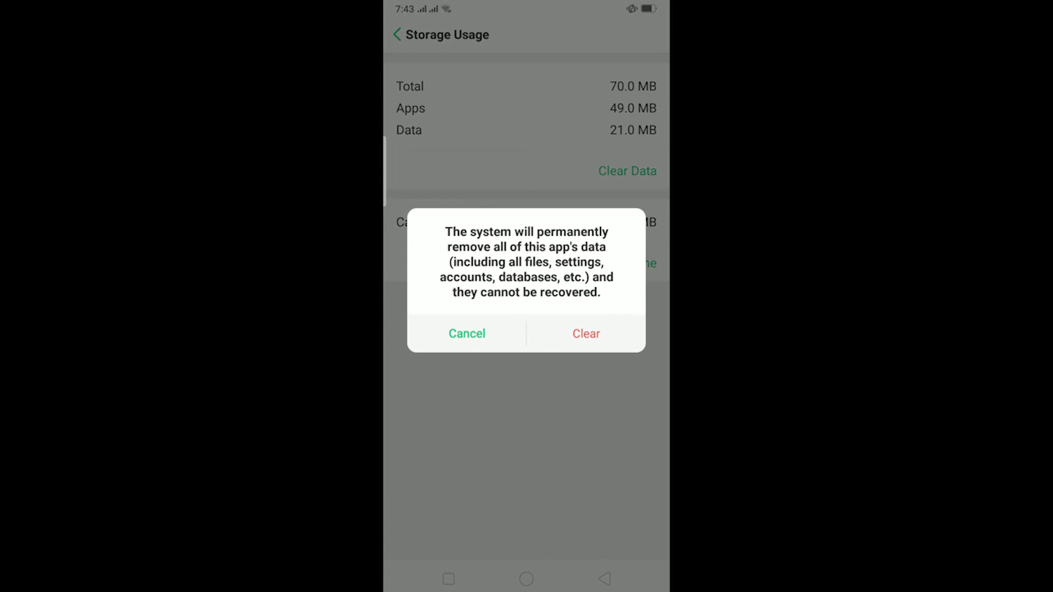
pyautogui.click(467, 333)
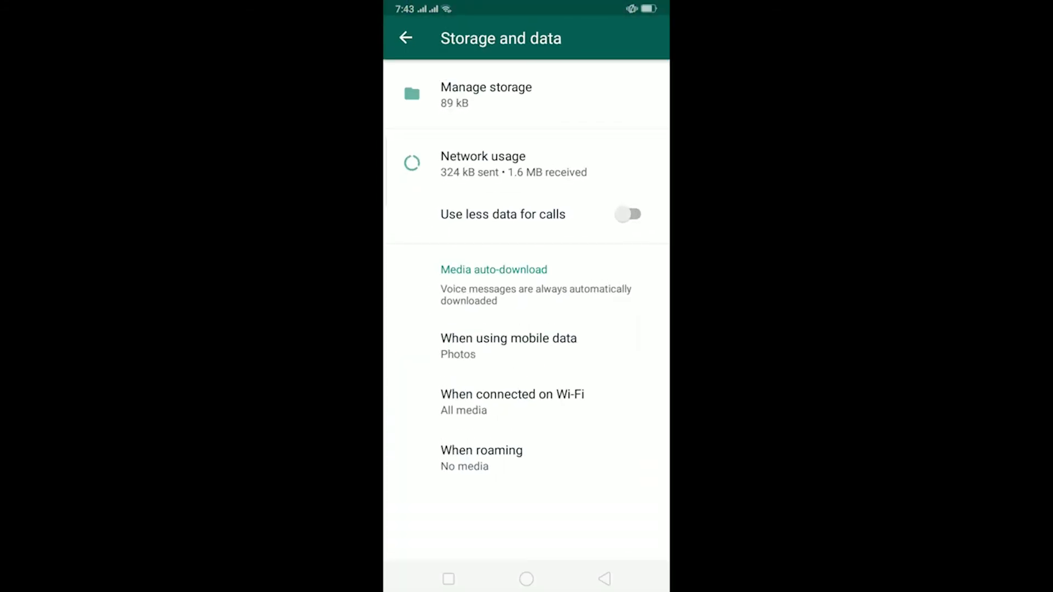
# Step: Return to WhatsApp's chat list with both conversations still present
pyautogui.click(406, 37)
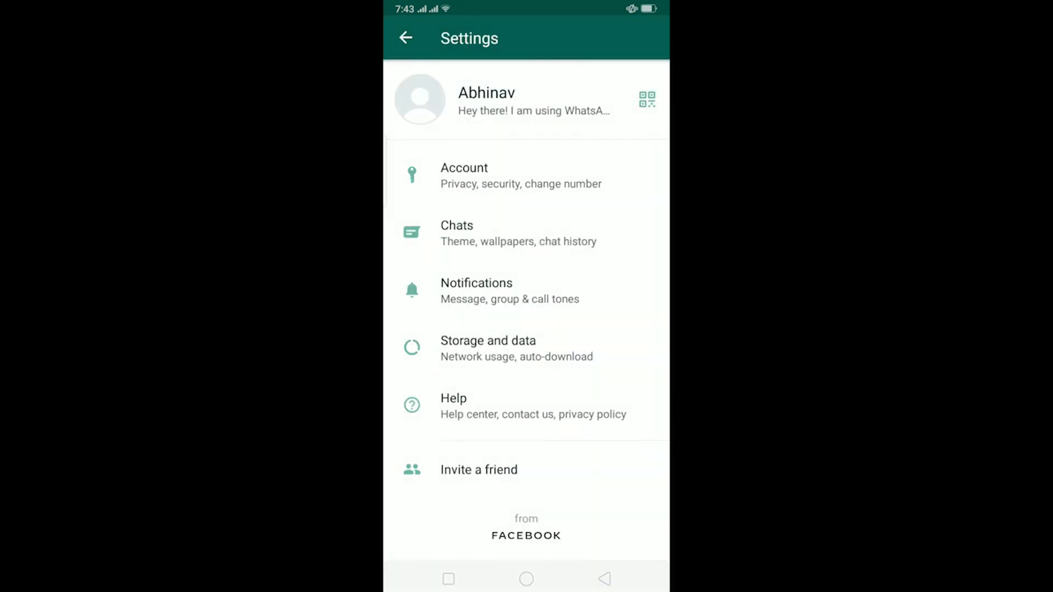
pyautogui.click(406, 37)
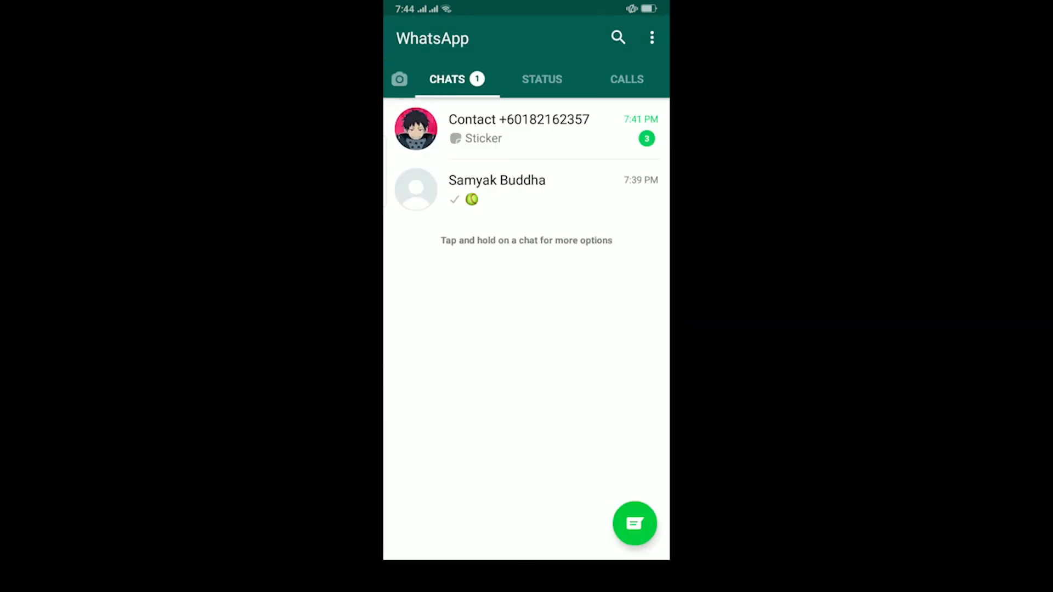